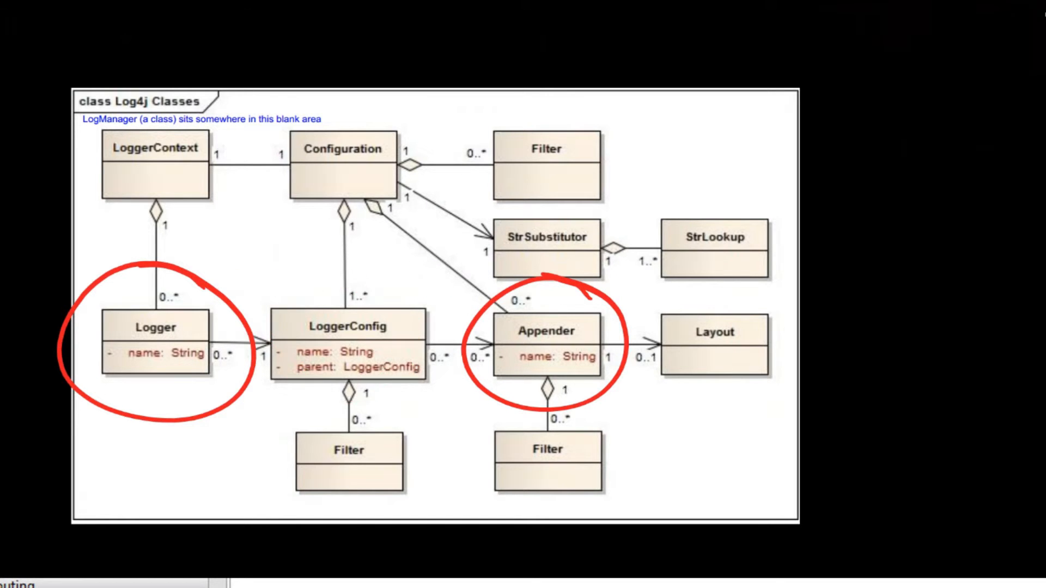
Step: Draw a red arc from the circled Logger box to the Appender box, then undo it
{"action": "left_click_drag", "start_coordinate": [246, 327], "coordinate": [486, 300]}
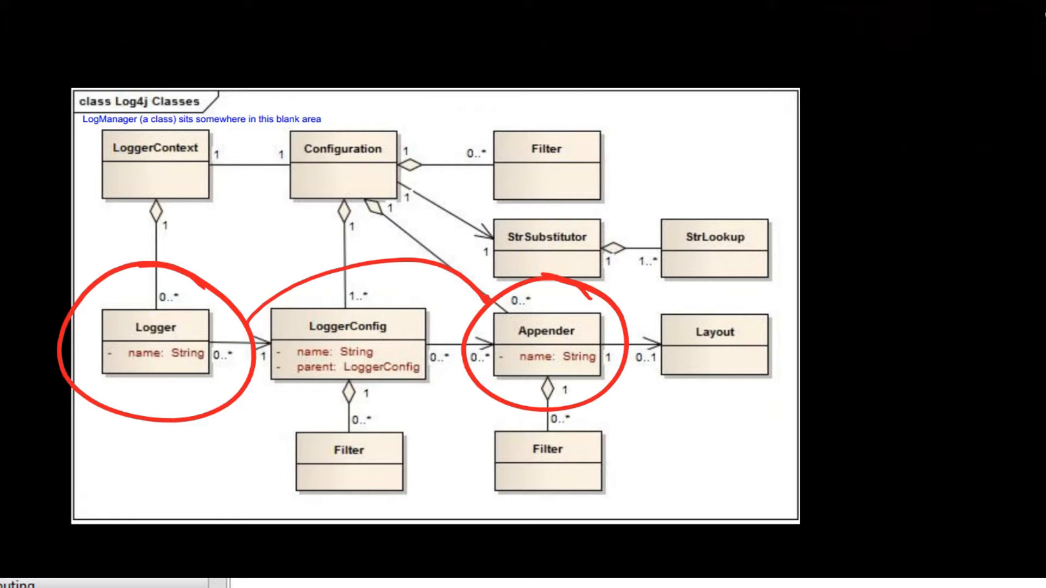
{"action": "key", "text": "ctrl+z"}
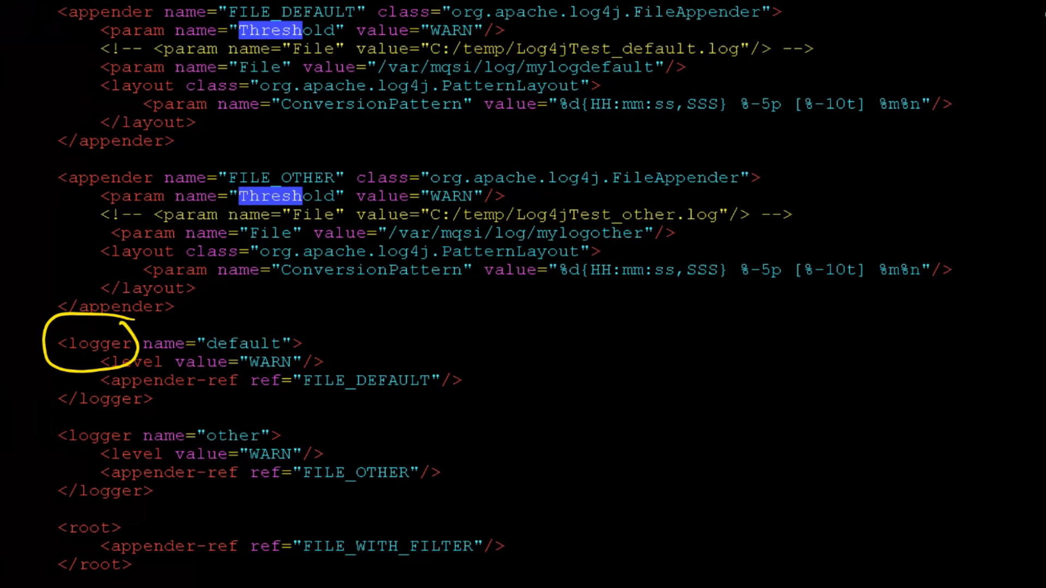
Step: Handwrite the yellow 'Log4J' note with 'Init → Config-' beside the XML
{"action": "left_click_drag", "start_coordinate": [187, 314], "coordinate": [313, 370]}
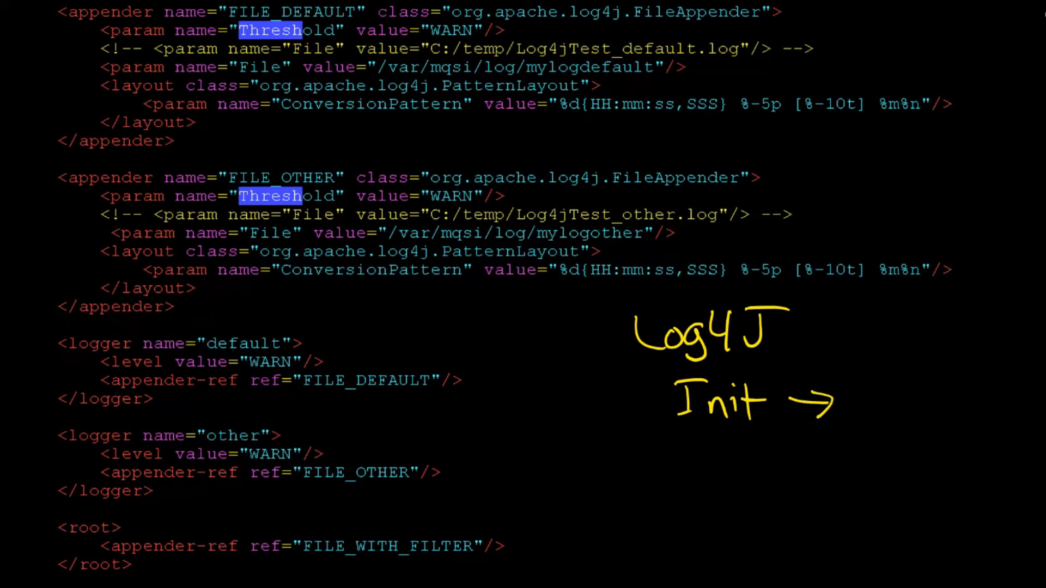
{"action": "type", "text": "Confi"}
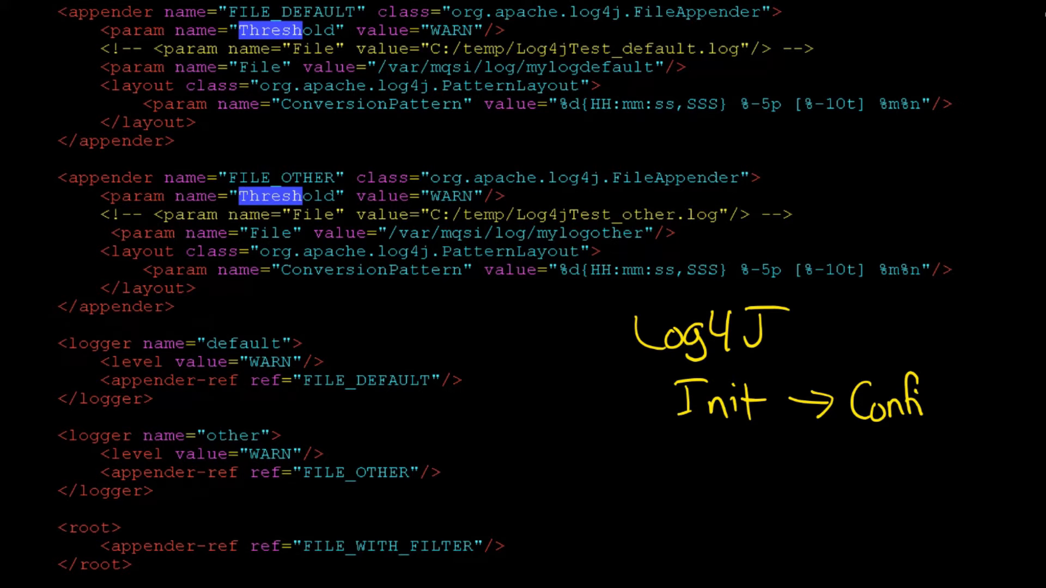
{"action": "type", "text": "g-"}
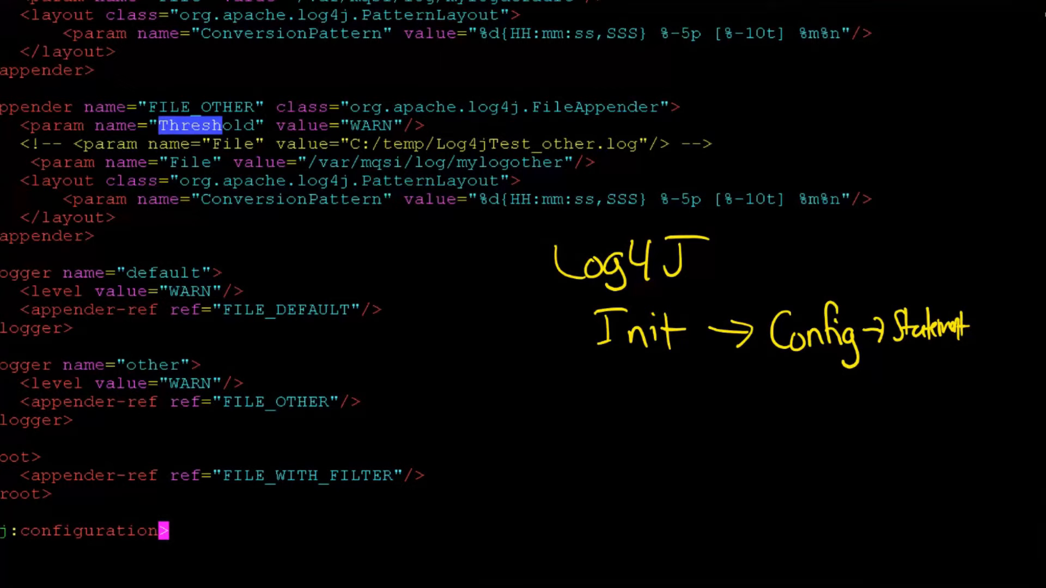
Step: Scroll the configuration down three lines toward the default logger tag
{"action": "scroll", "scroll_direction": "down", "scroll_amount": 3}
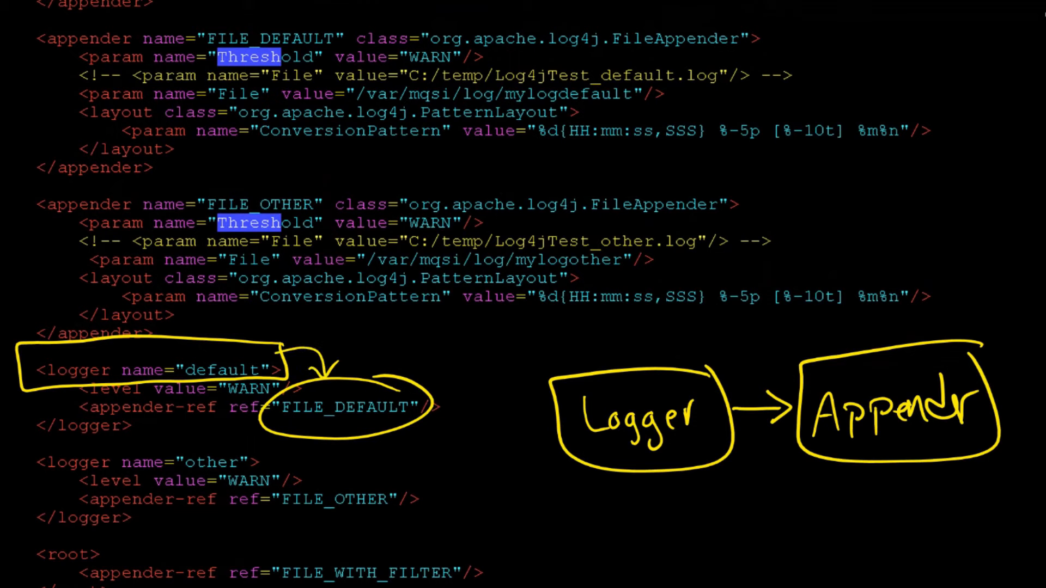
Step: Erase the Logger → Appender pen sketch from the configuration
{"action": "left_click_drag", "start_coordinate": [405, 307], "coordinate": [383, 380]}
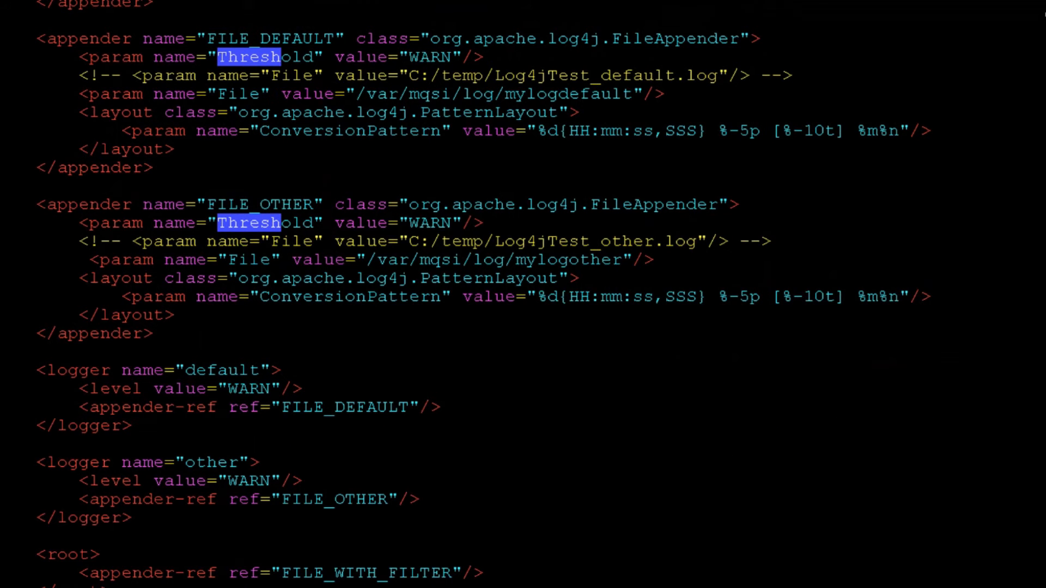
Step: Underline the FILE_DEFAULT Threshold setting and box the default logger's value="WARN"
{"action": "left_click_drag", "start_coordinate": [153, 370], "coordinate": [306, 397]}
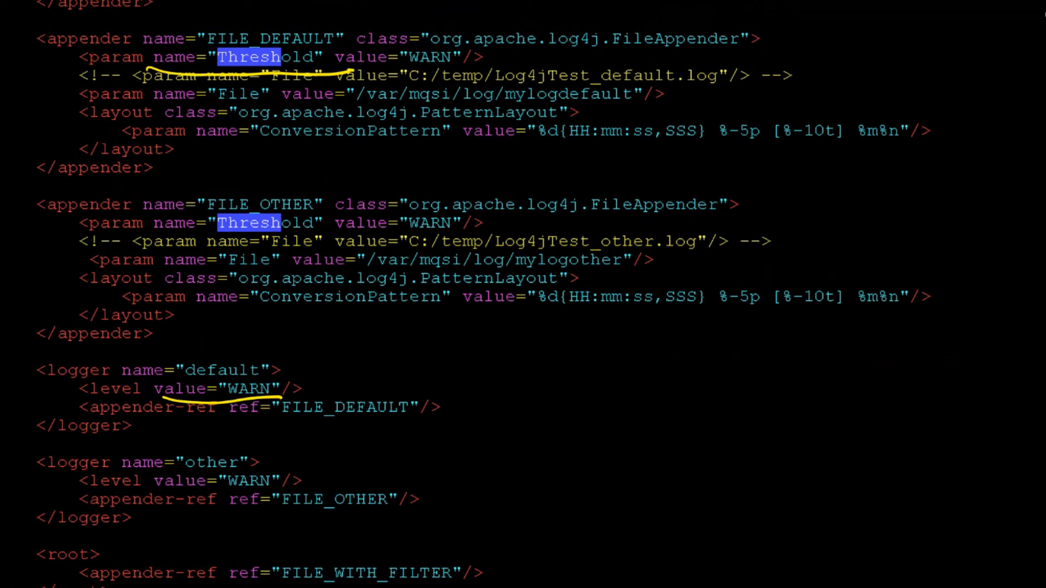
{"action": "left_click_drag", "start_coordinate": [357, 66], "coordinate": [480, 43]}
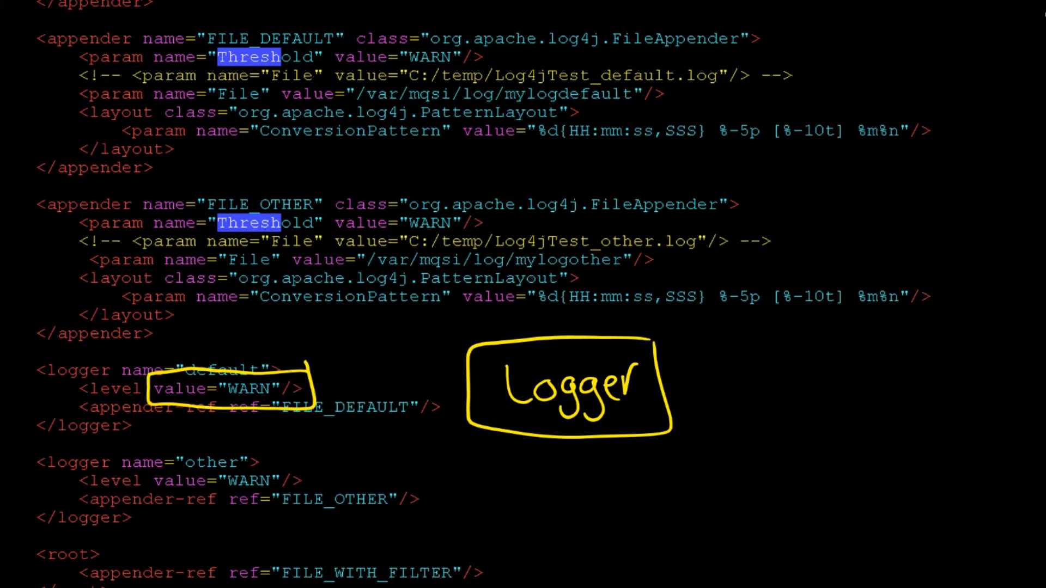
Step: Draw a yellow arrow from the boxed WARN value to the Logger box
{"action": "left_click_drag", "start_coordinate": [274, 410], "coordinate": [557, 467]}
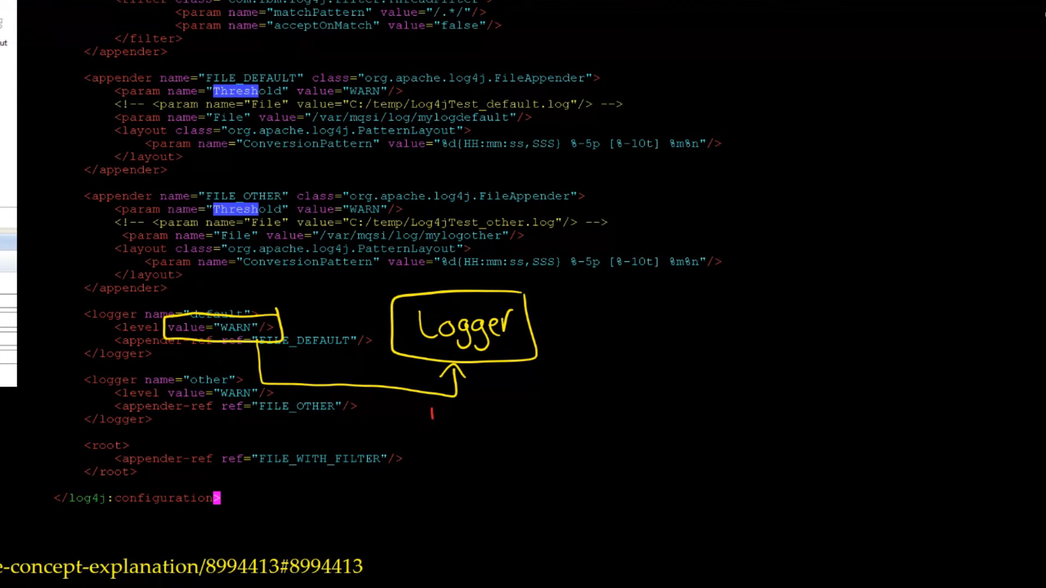
{"action": "left_click_drag", "start_coordinate": [430, 424], "coordinate": [494, 410]}
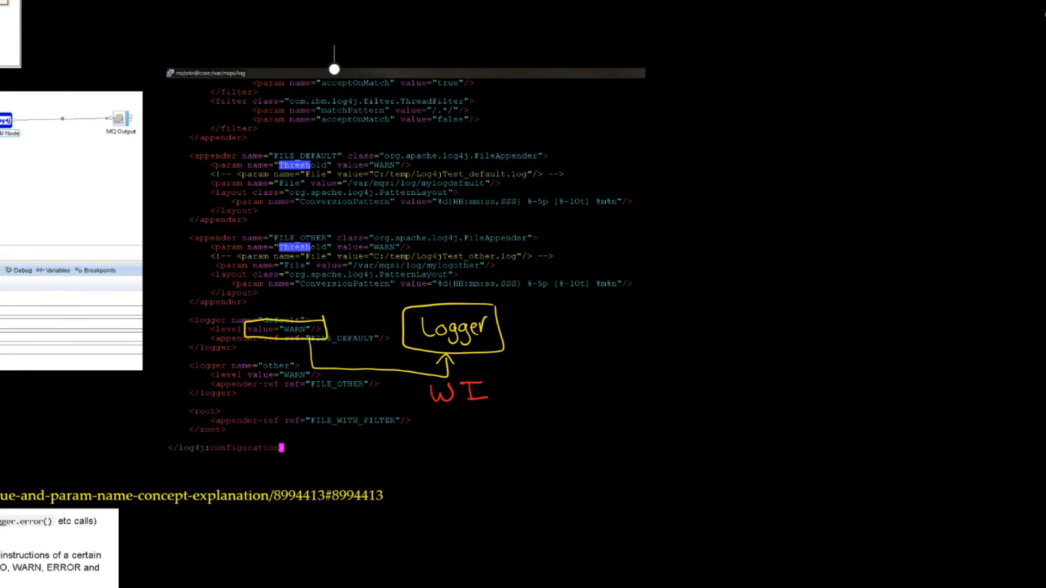
Step: Right-click on the annotated log4j configuration screen
{"action": "right_click", "coordinate": [401, 267]}
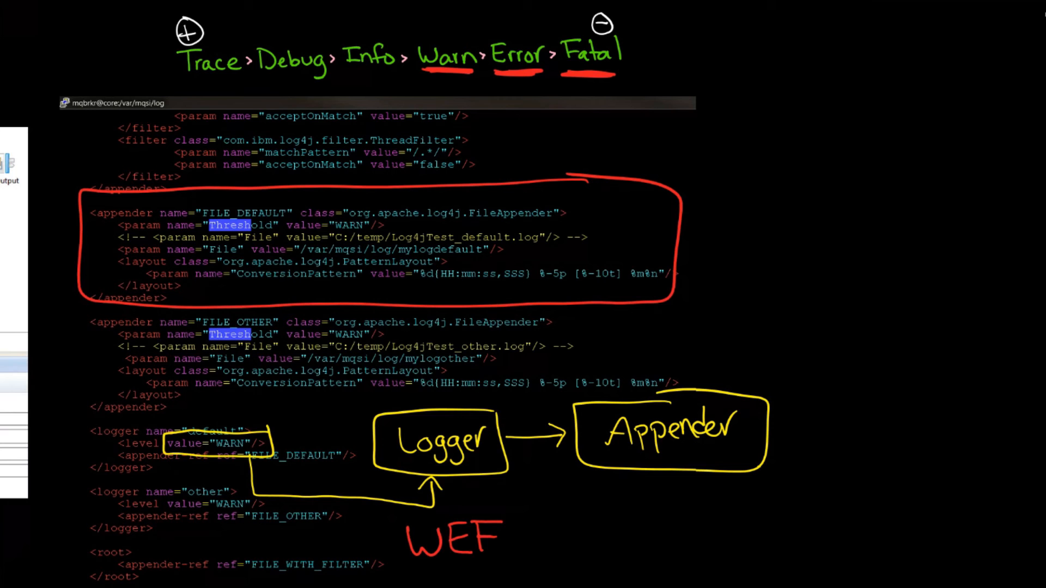
Step: Draw a red arrow from the first WEF note to the Appender box
{"action": "left_click_drag", "start_coordinate": [497, 540], "coordinate": [594, 473]}
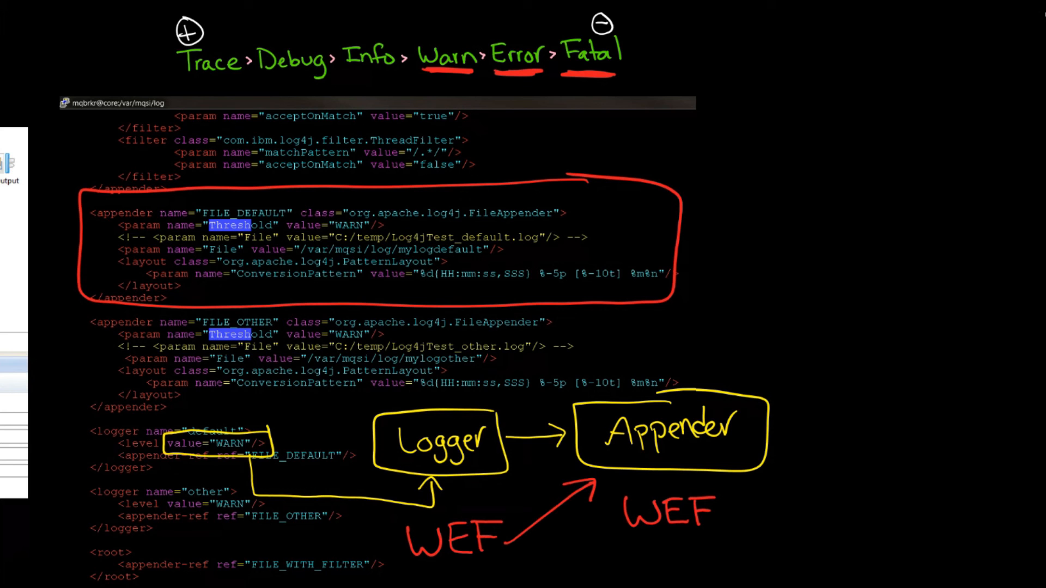
Step: Draw and erase an arrow to Debug, then outline the FILE_DEFAULT name and Threshold line
{"action": "left_click_drag", "start_coordinate": [318, 163], "coordinate": [290, 87]}
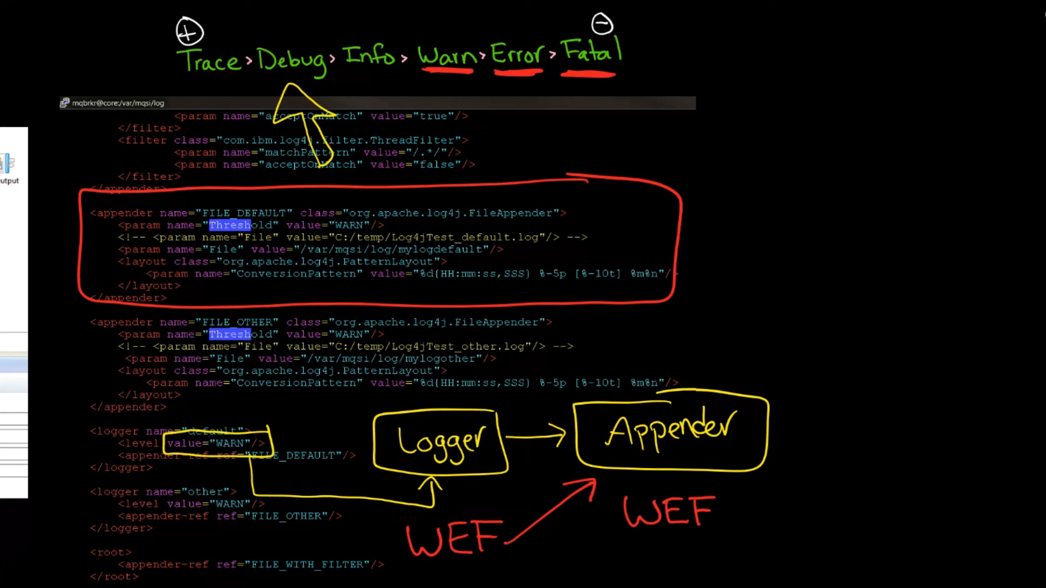
{"action": "left_click_drag", "start_coordinate": [460, 177], "coordinate": [460, 90]}
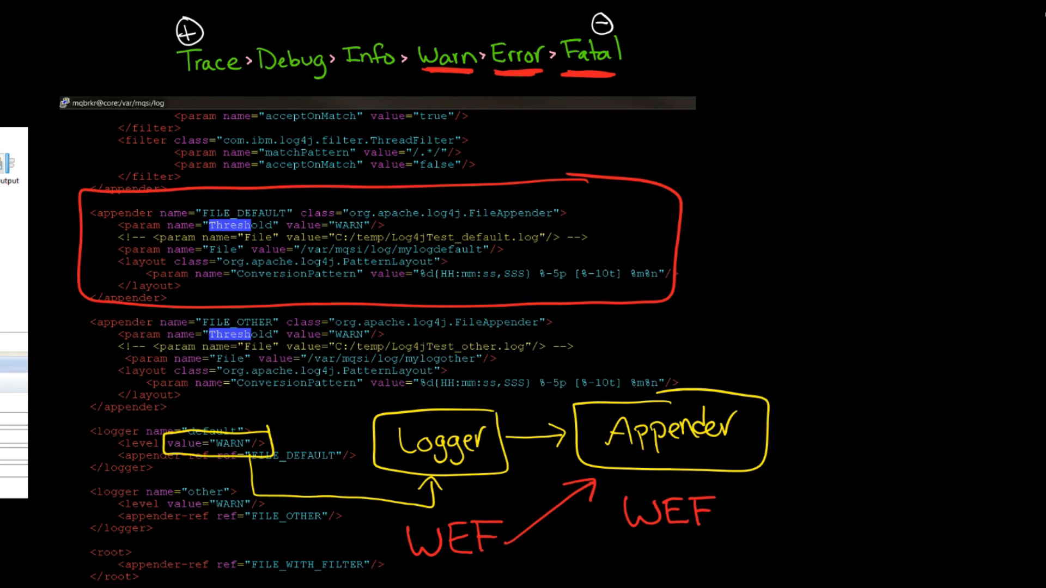
{"action": "left_click_drag", "start_coordinate": [279, 200], "coordinate": [390, 210]}
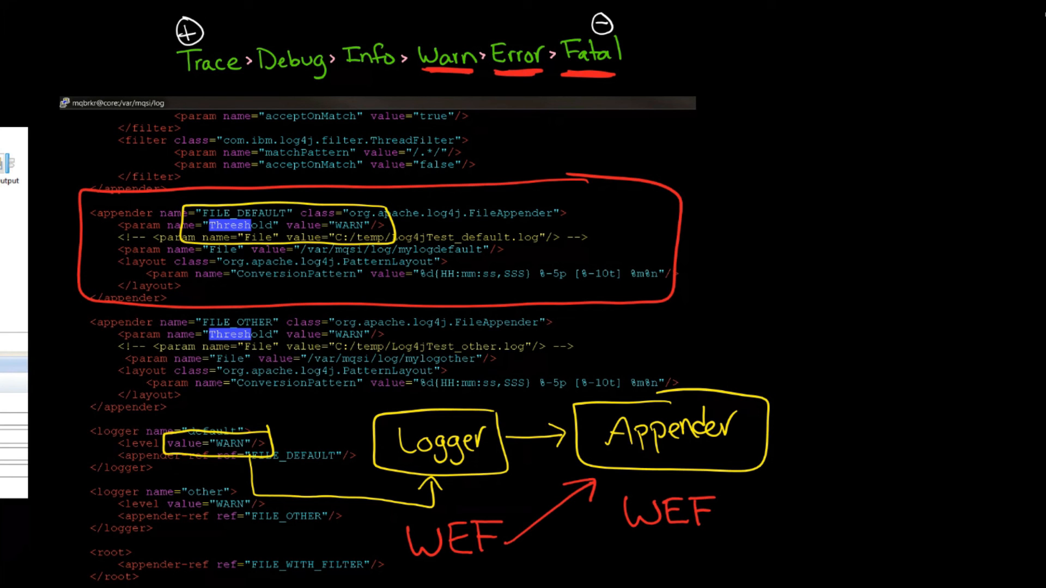
{"action": "left_click_drag", "start_coordinate": [343, 195], "coordinate": [446, 75]}
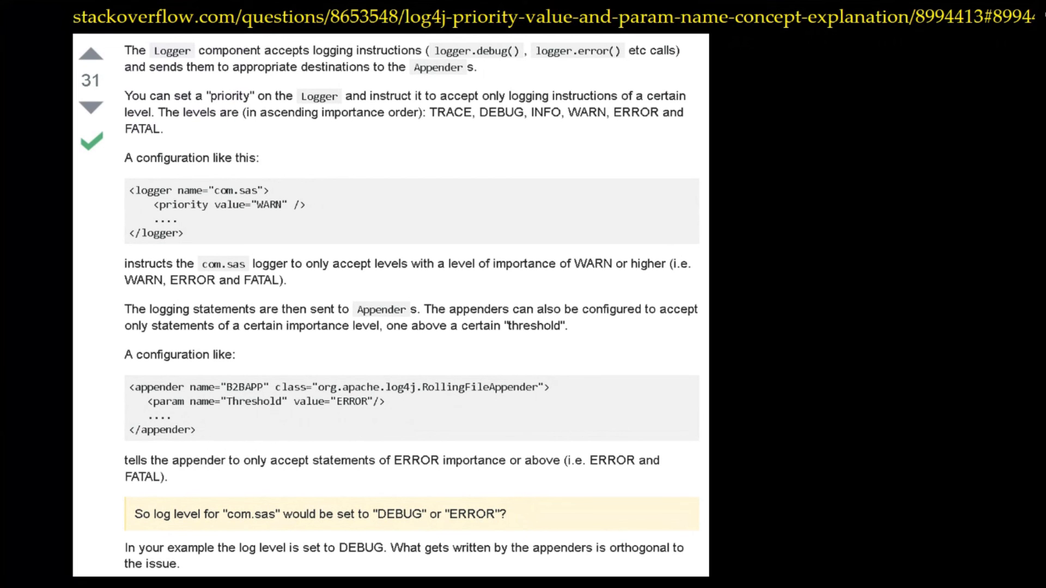
Step: Scroll the Stack Overflow answer down to 'As for your two examples'
{"action": "scroll", "scroll_direction": "down", "scroll_amount": 3}
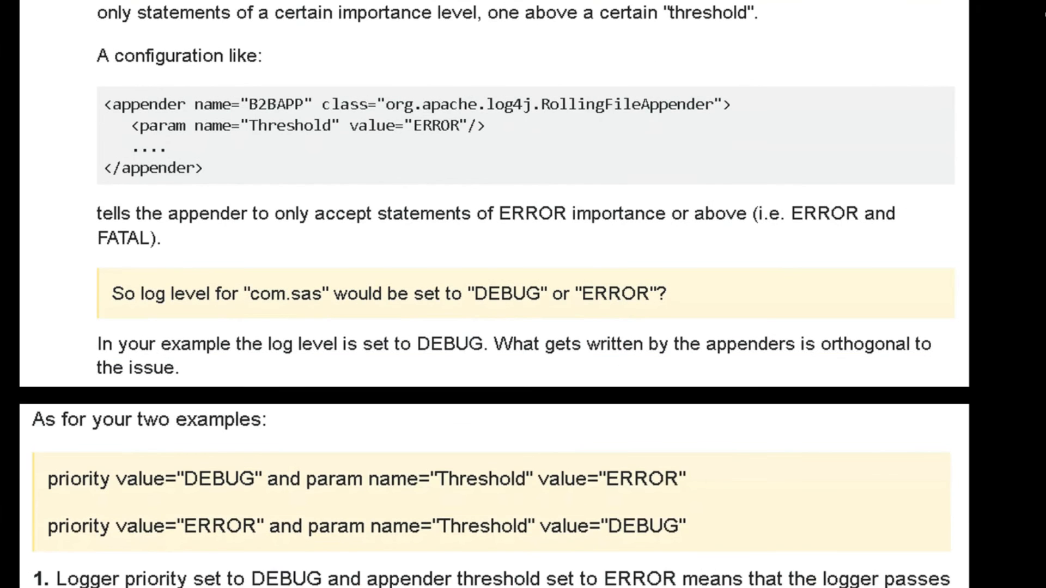
{"action": "scroll", "scroll_direction": "down", "scroll_amount": 3}
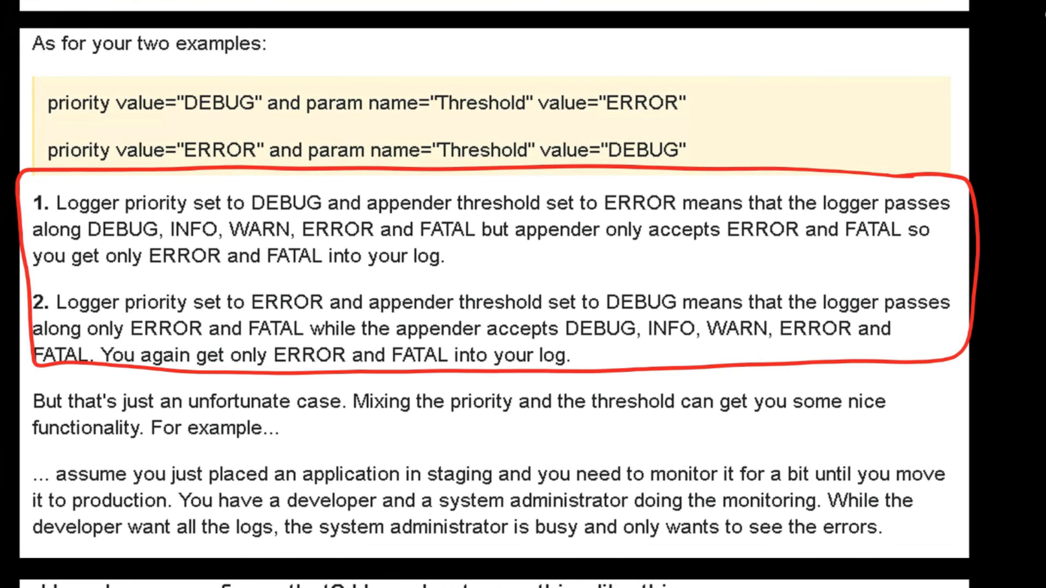
Step: Scroll the Stack Overflow answer down to the developerLogs and sysAdminLogs Threshold lines
{"action": "scroll", "scroll_direction": "down", "scroll_amount": 3}
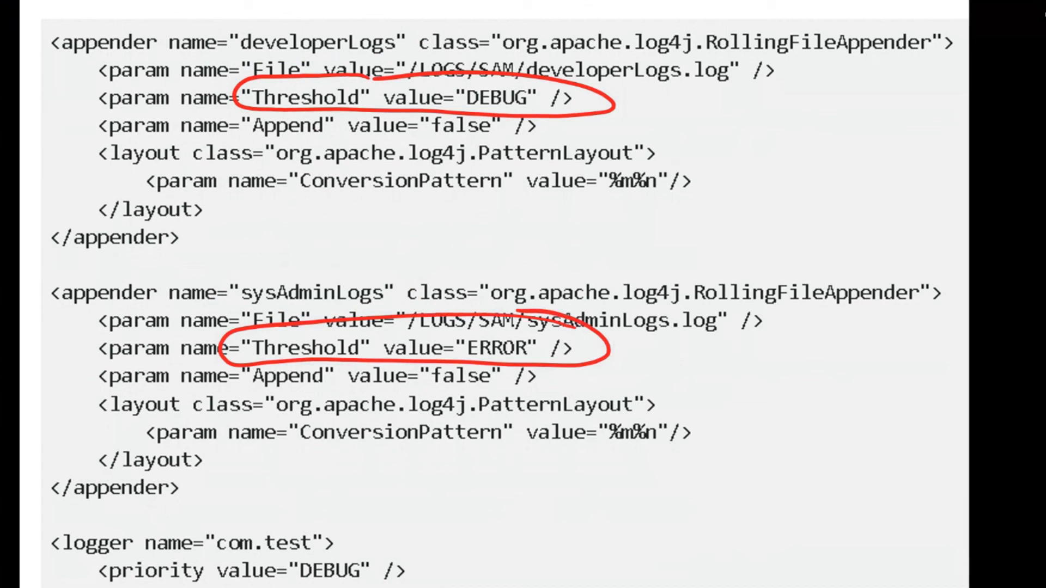
{"action": "scroll", "scroll_direction": "down", "scroll_amount": 3}
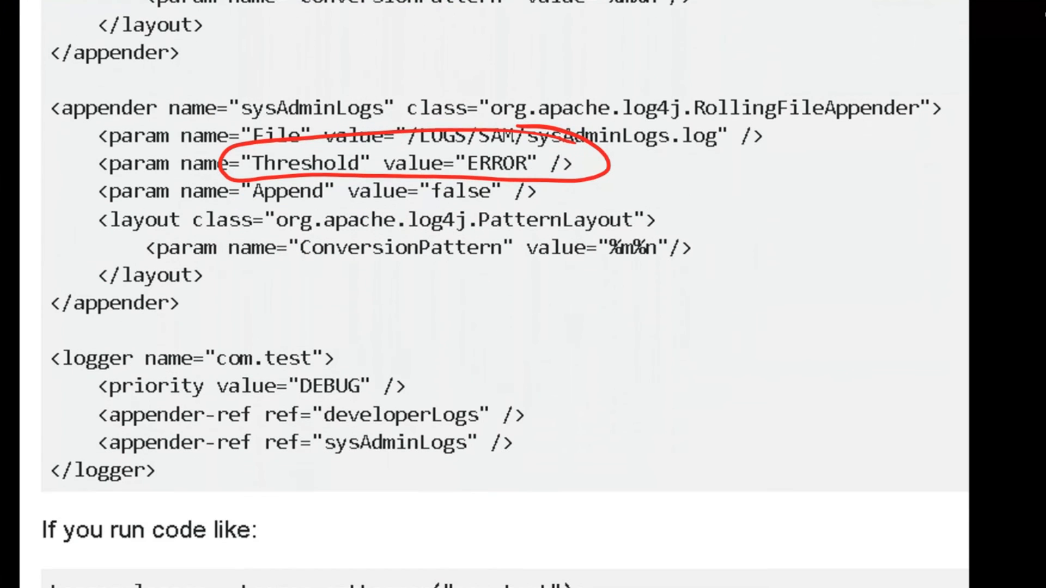